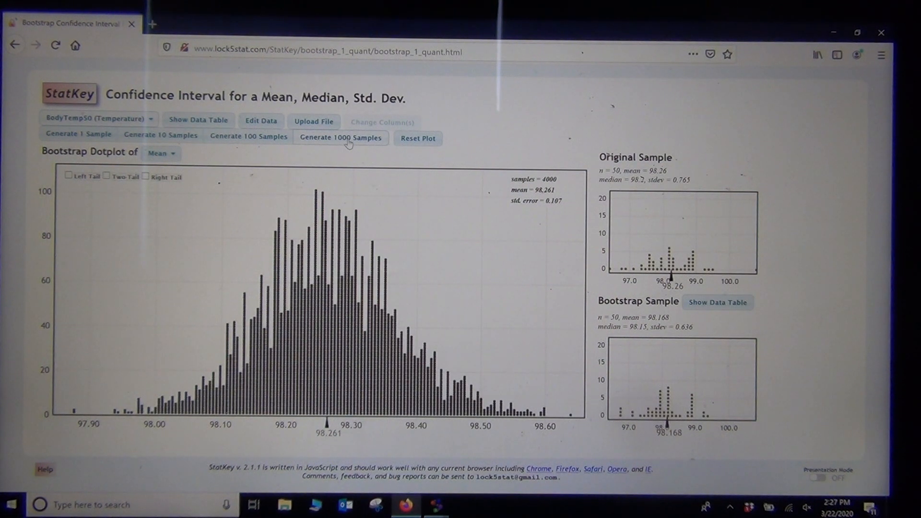
mouse_move(445, 252)
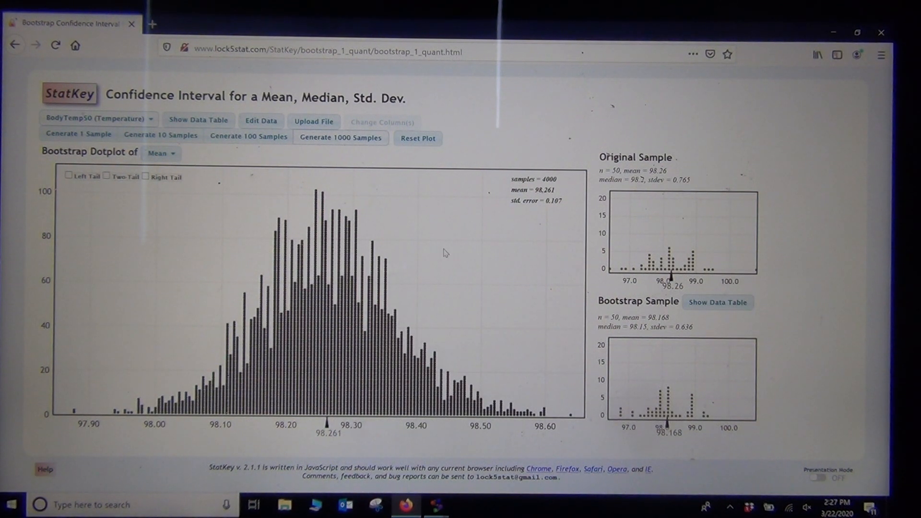
- Inspect bootstrap resamples from the means dotplot, with means 98.412, 98.34, 98.328, 98.382, 98.192, 98.18
left_click(78, 134)
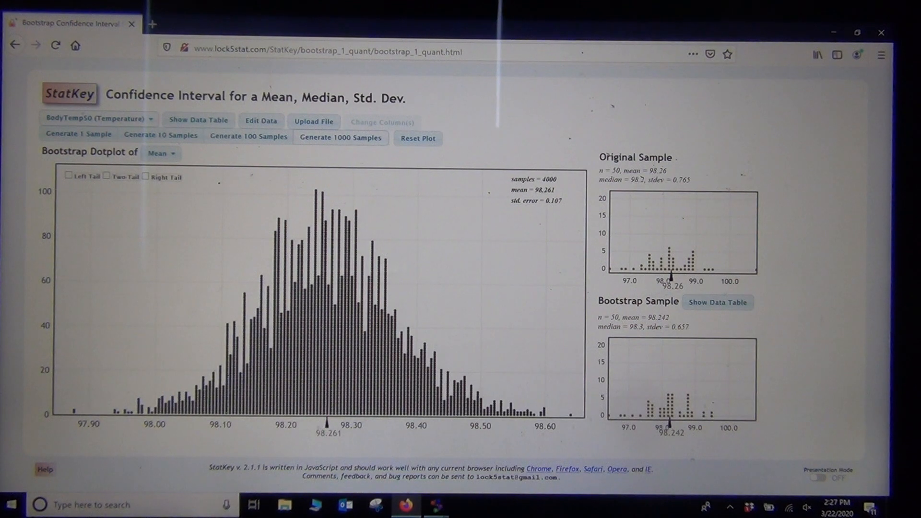
left_click(79, 134)
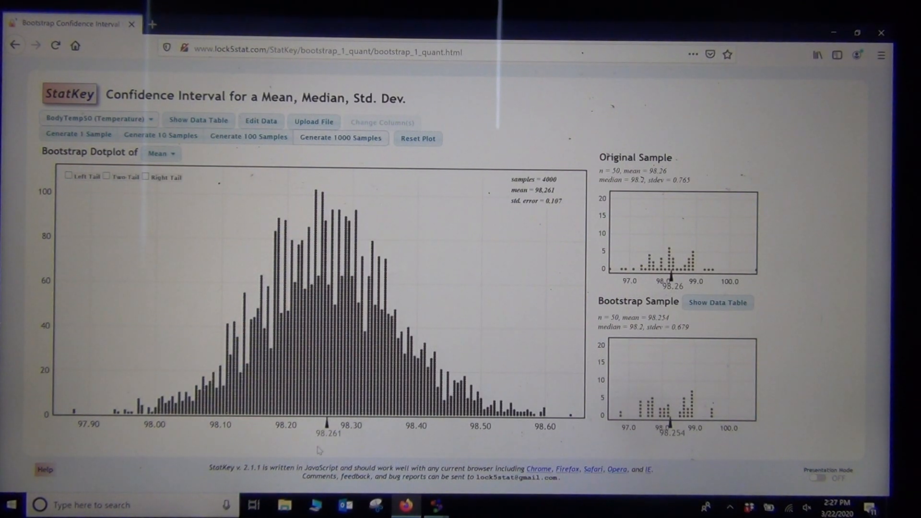
left_click(78, 134)
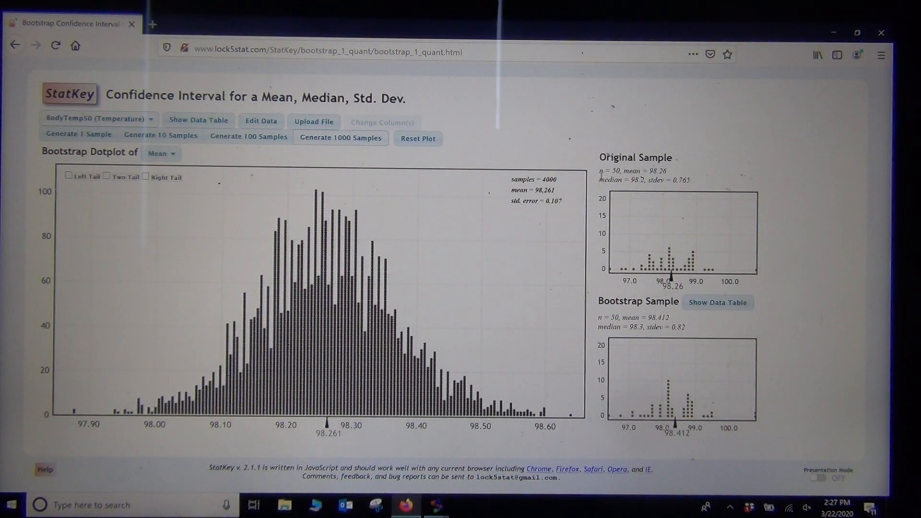
left_click(78, 133)
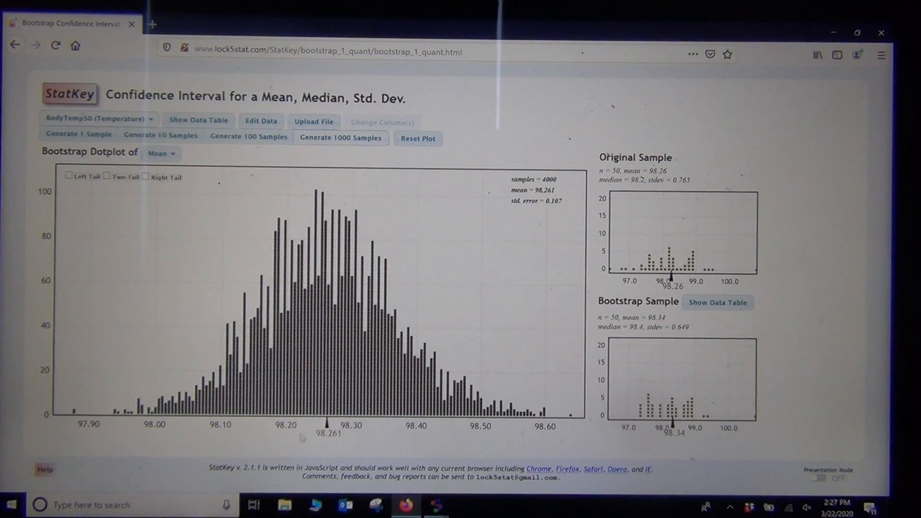
left_click(79, 134)
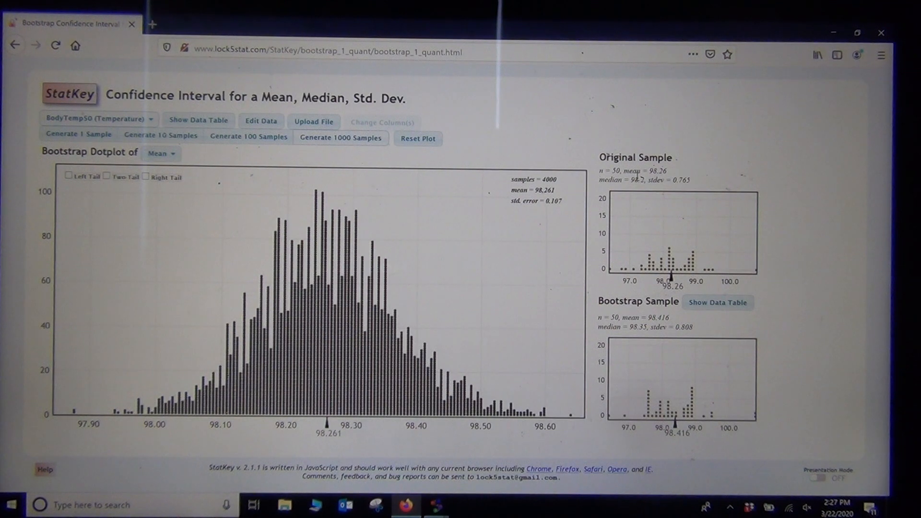
mouse_move(518, 338)
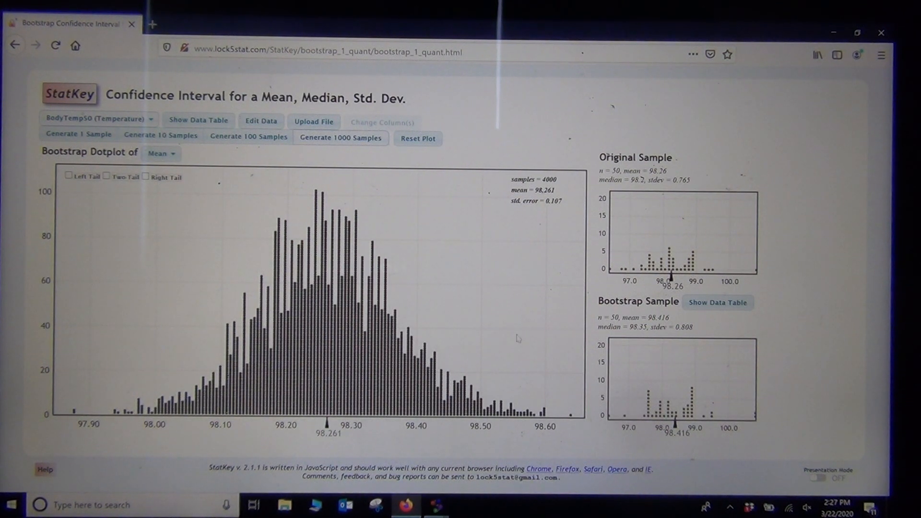
left_click(79, 134)
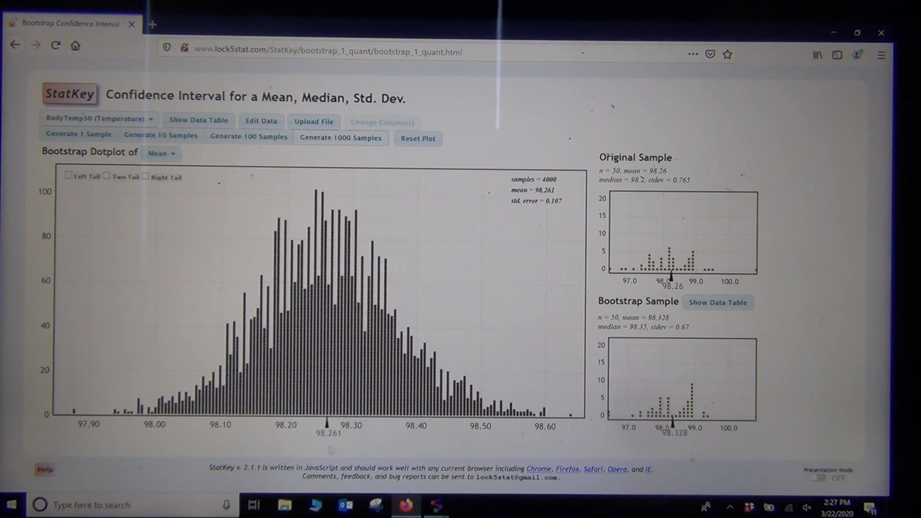
left_click(79, 134)
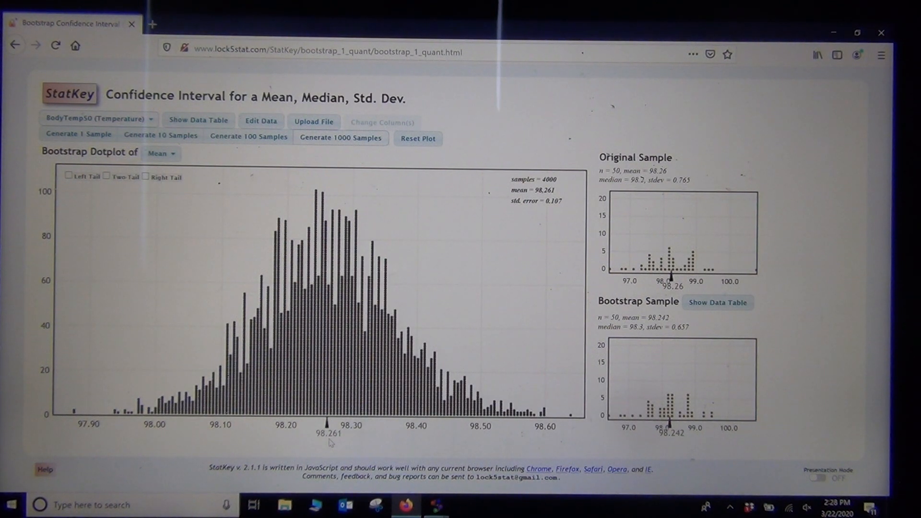
left_click(78, 134)
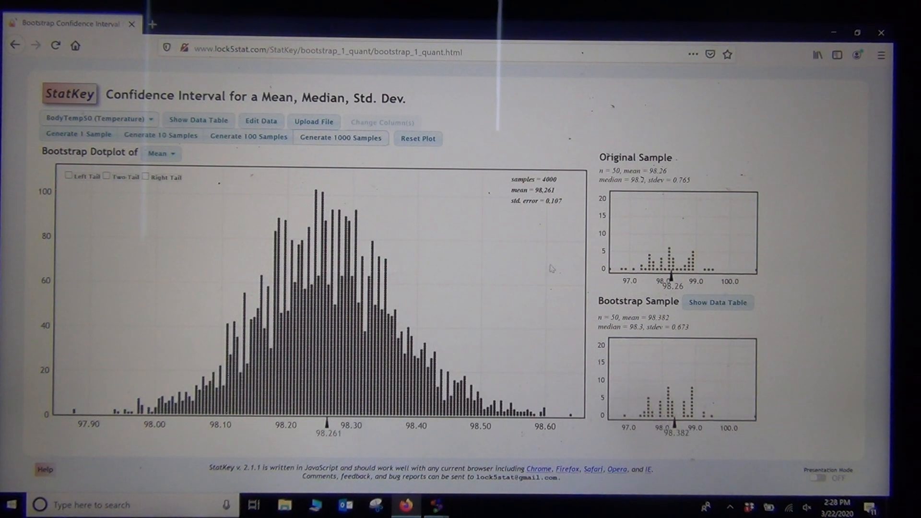
left_click(78, 134)
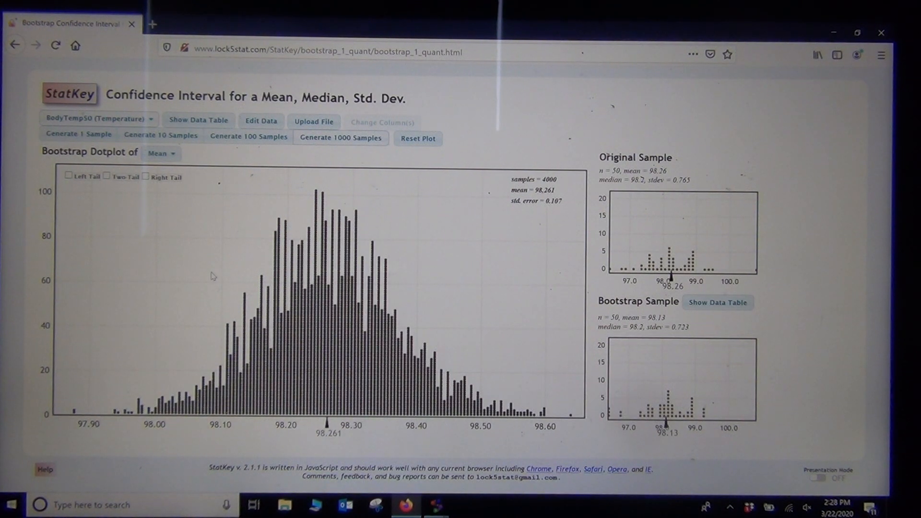
left_click(78, 134)
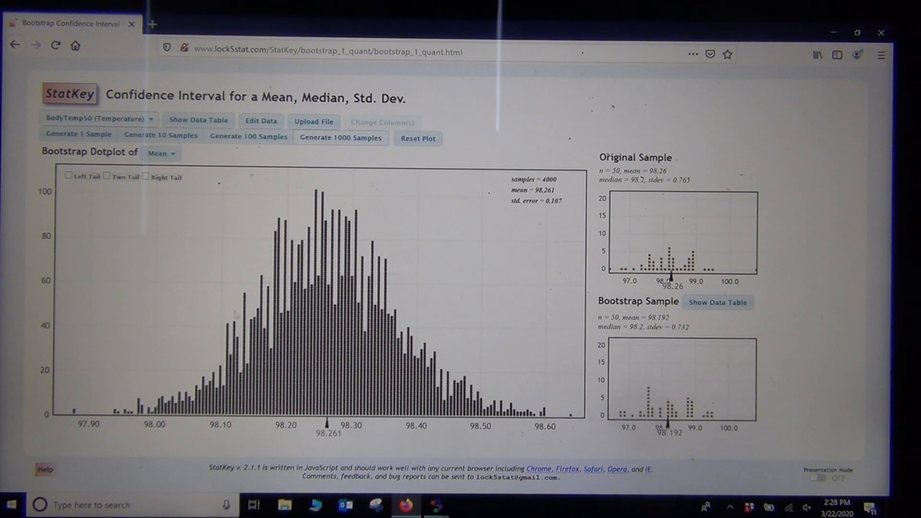
left_click(78, 134)
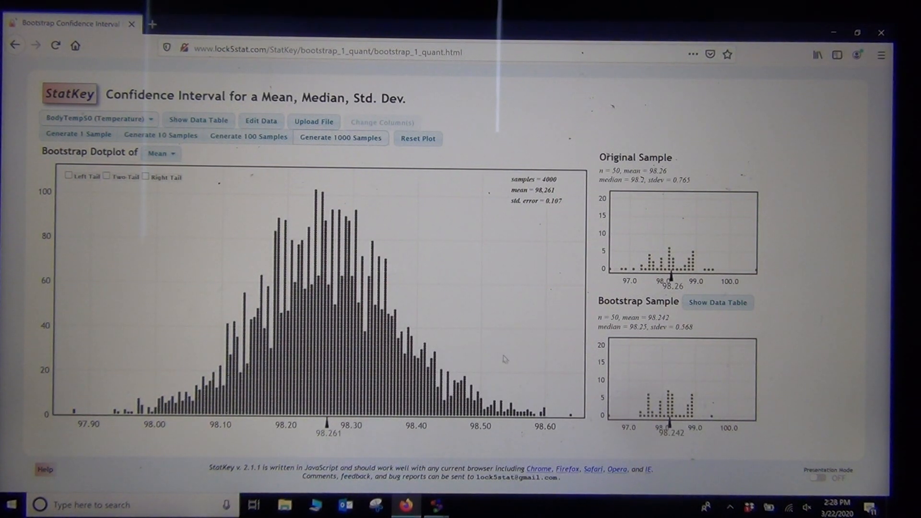
left_click(78, 134)
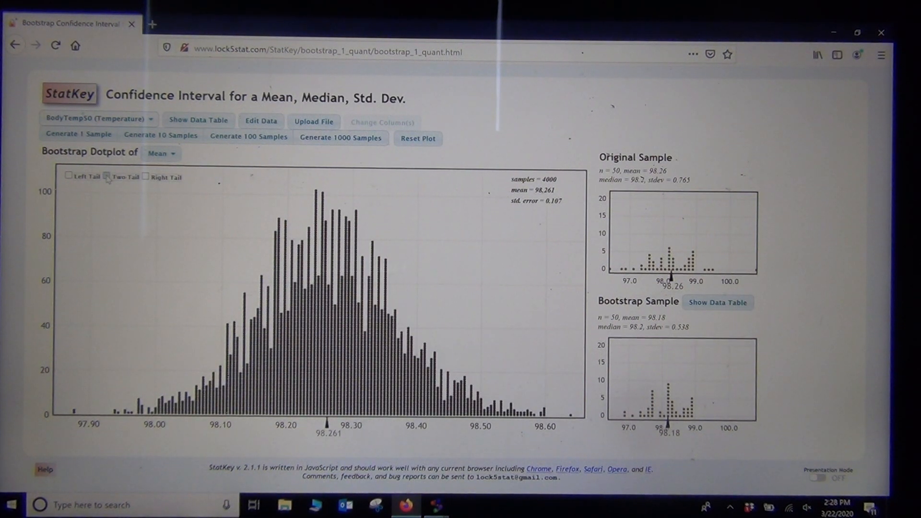
- Mark the two-tail 95% interval for the mean (98.053 to 98.480) and view a resample (mean 98.314)
left_click(107, 177)
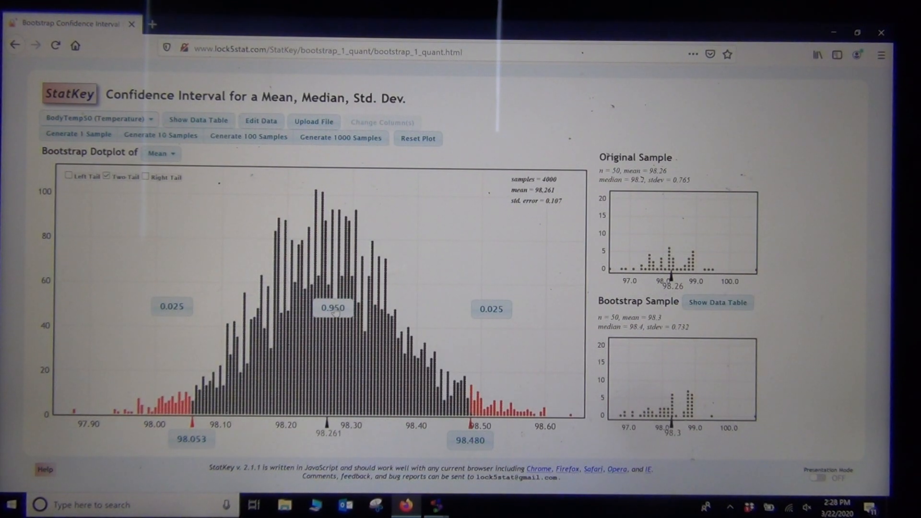
left_click(80, 134)
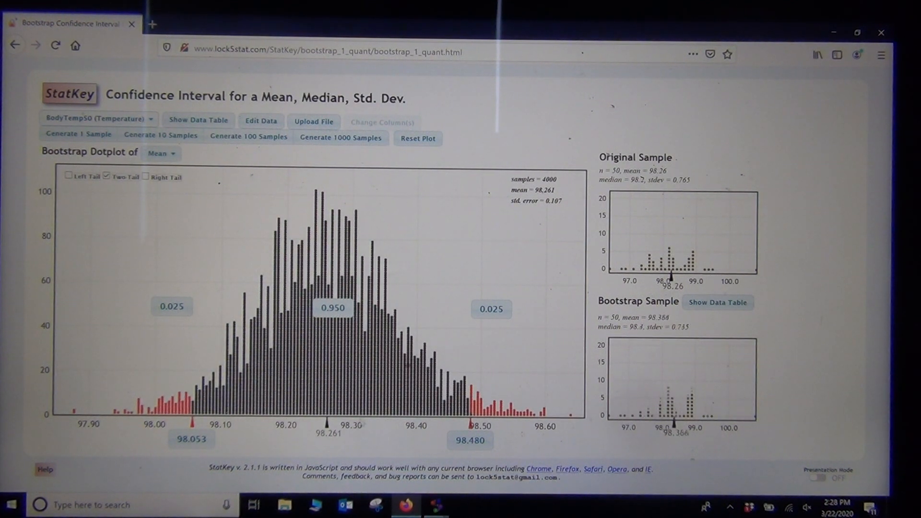
left_click(79, 134)
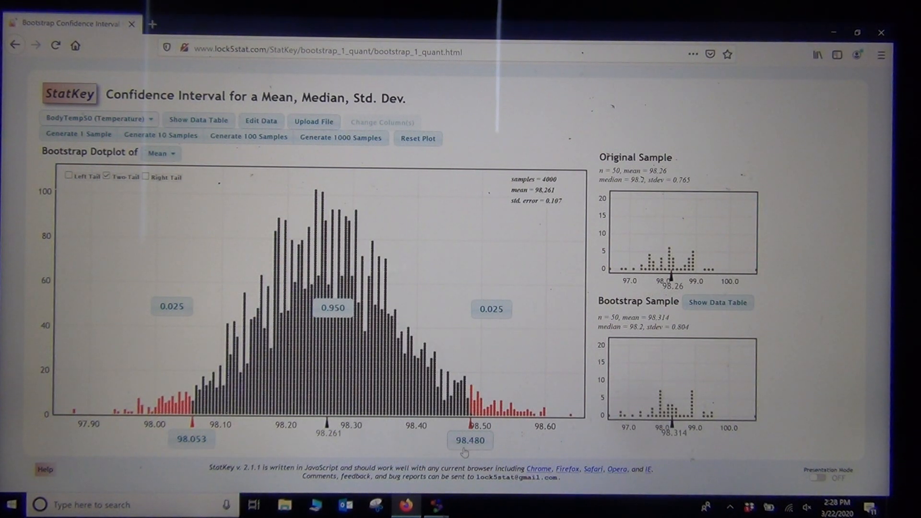
- Inspect more bootstrap resamples with means 98.362 and 98.248
left_click(79, 134)
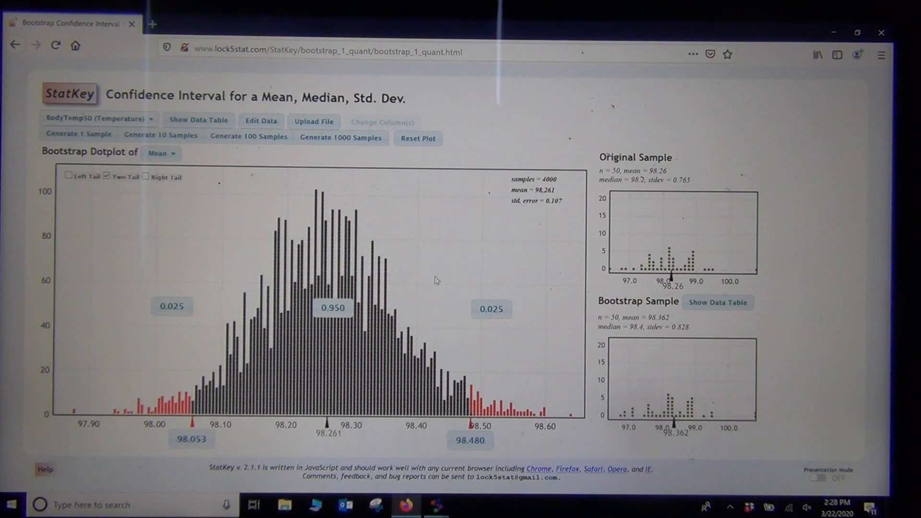
mouse_move(458, 304)
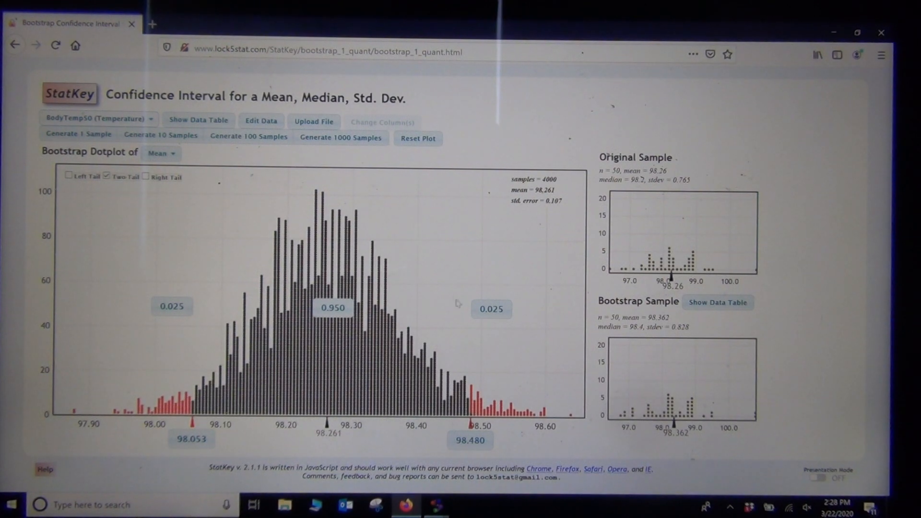
left_click(79, 134)
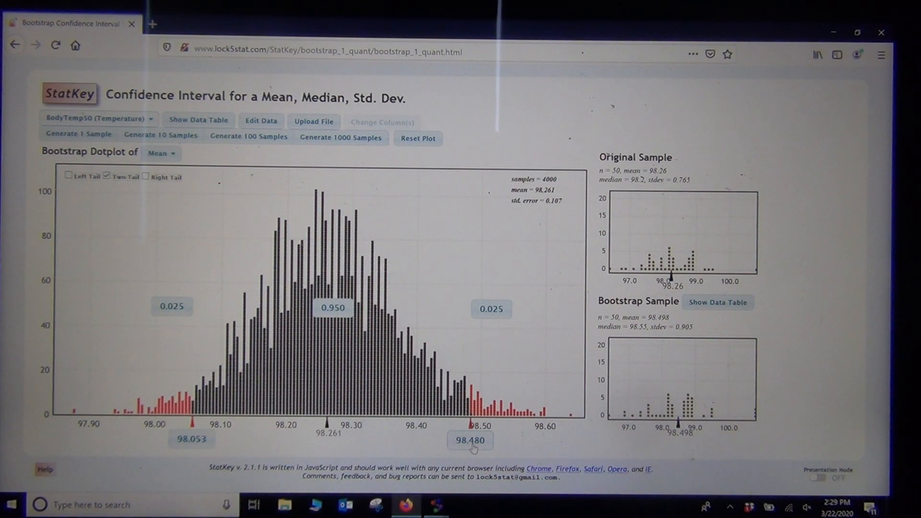
mouse_move(371, 445)
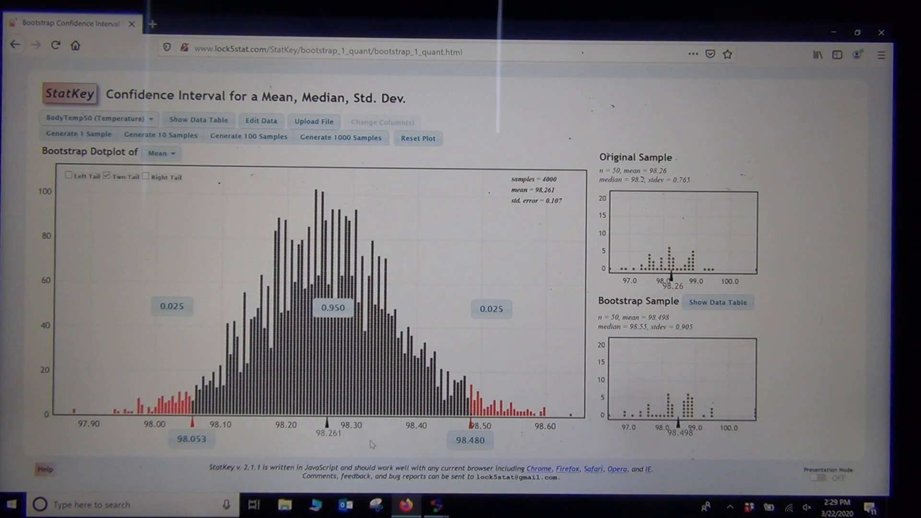
left_click(79, 134)
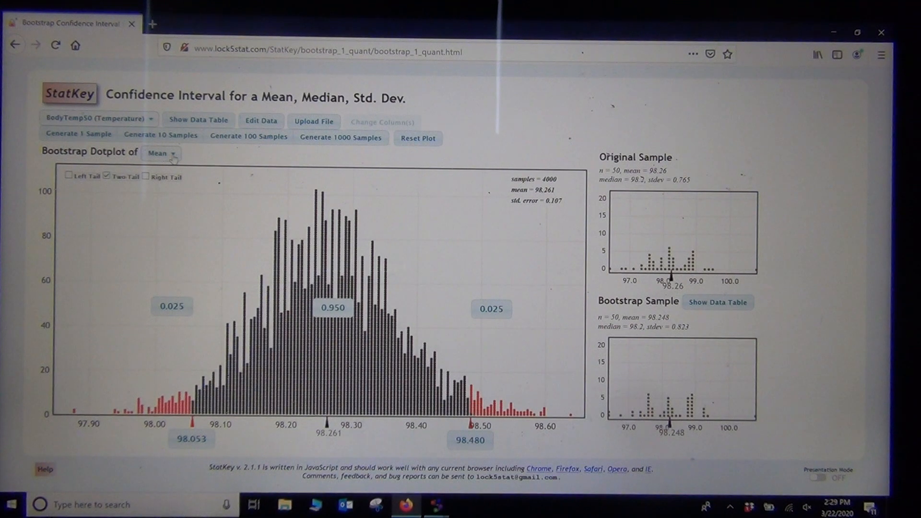
left_click(160, 152)
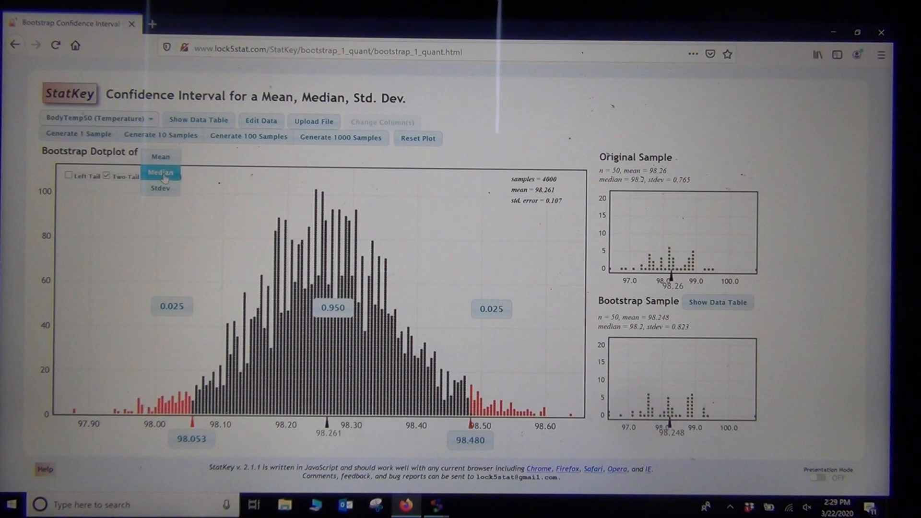
- Plot bootstrap medians with a two-tail 95% interval (98.000–98.450), then switch the statistic to Stdev
left_click(160, 171)
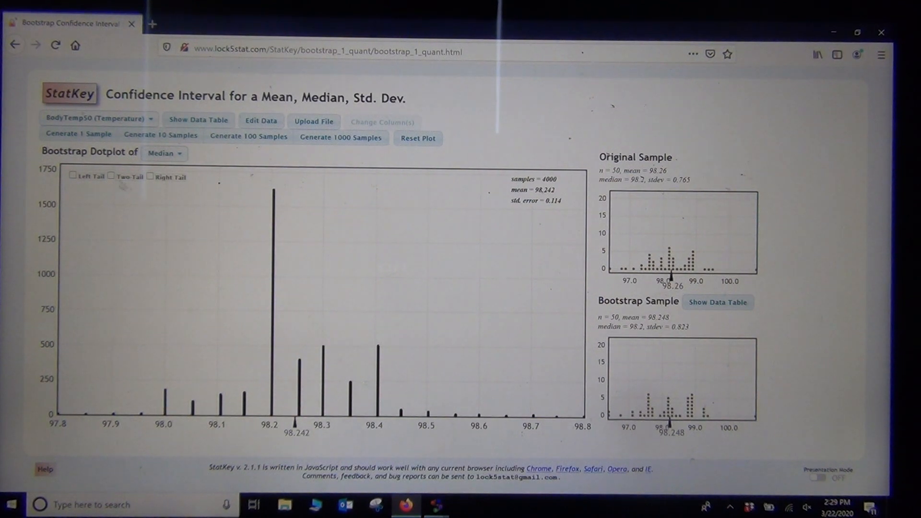
left_click(111, 177)
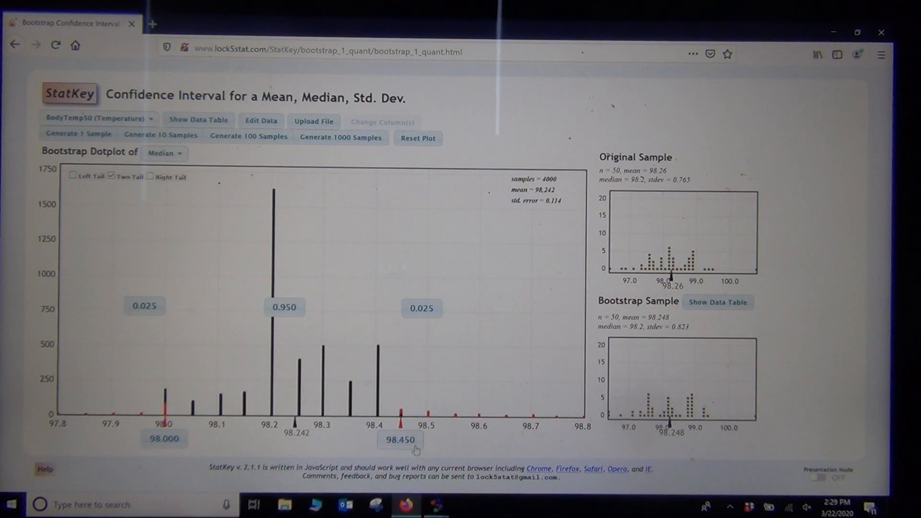
left_click(165, 152)
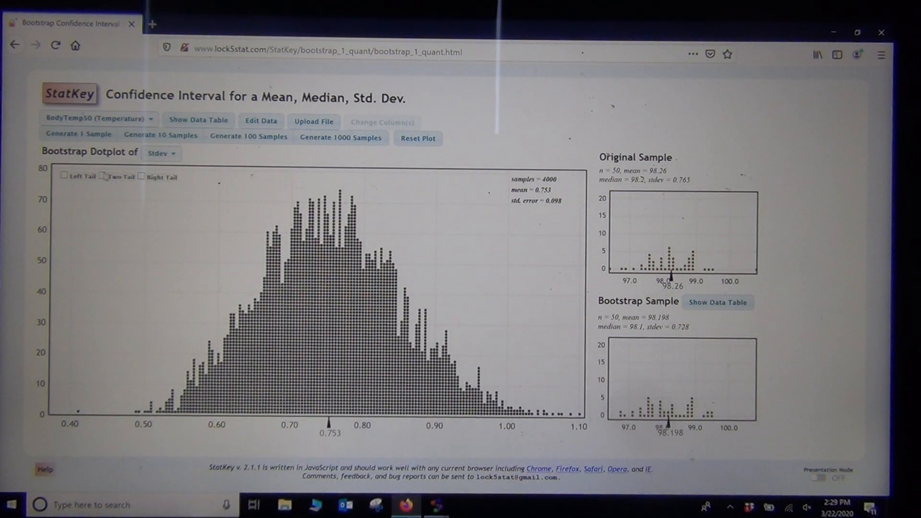
- Mark the two-tail 95% interval 0.572 to 0.953 on the Stdev dotplot and view resamples
left_click(101, 177)
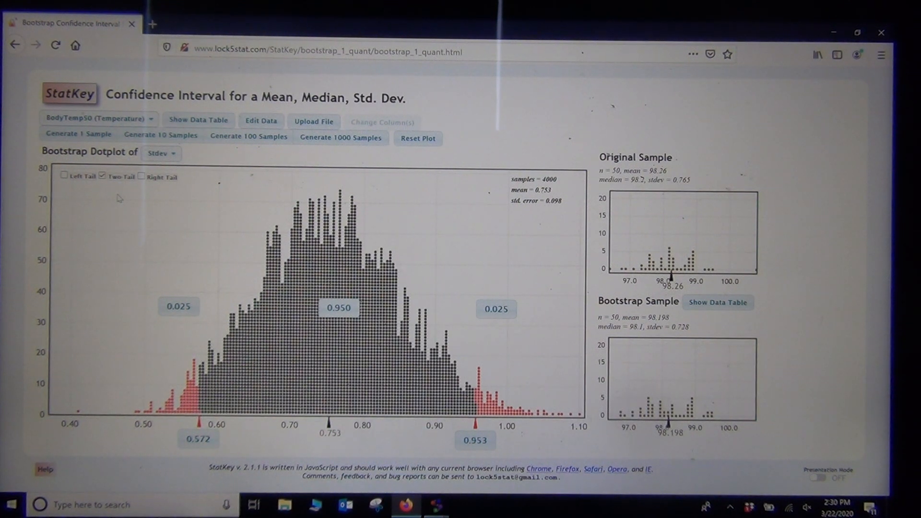
left_click(78, 134)
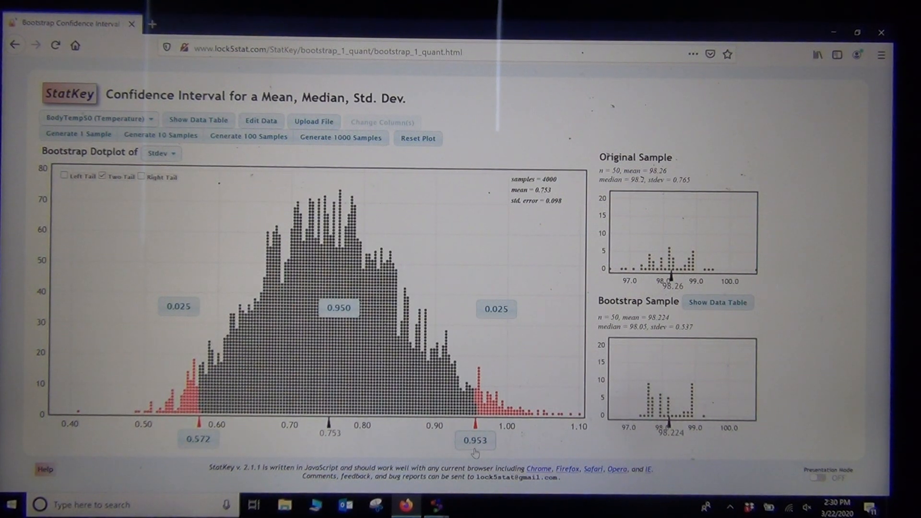
mouse_move(470, 452)
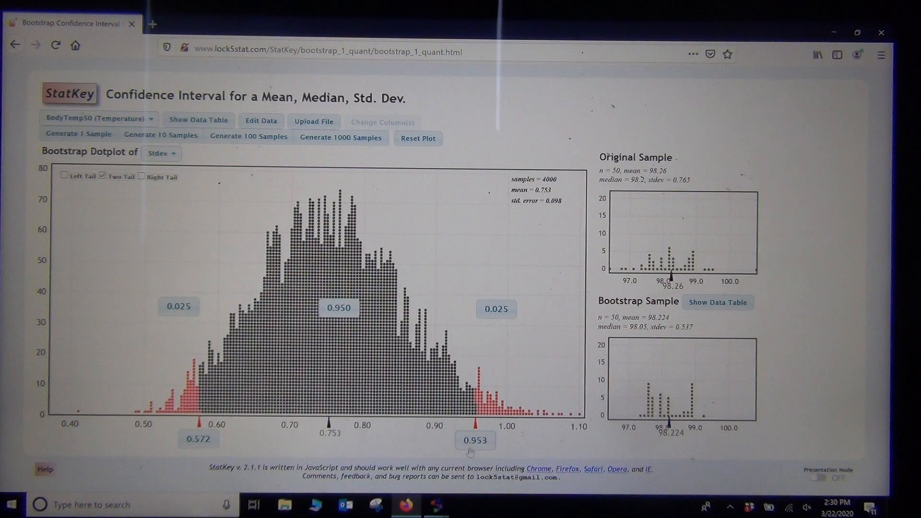
left_click(79, 137)
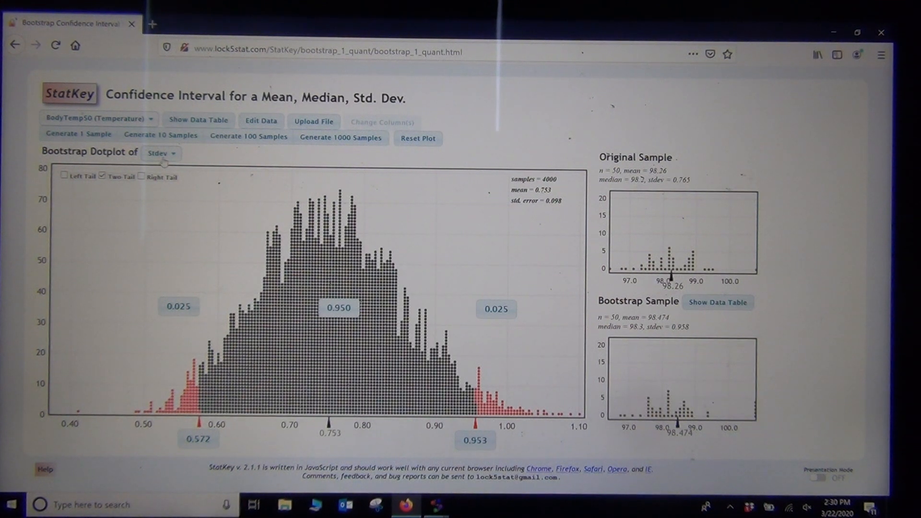